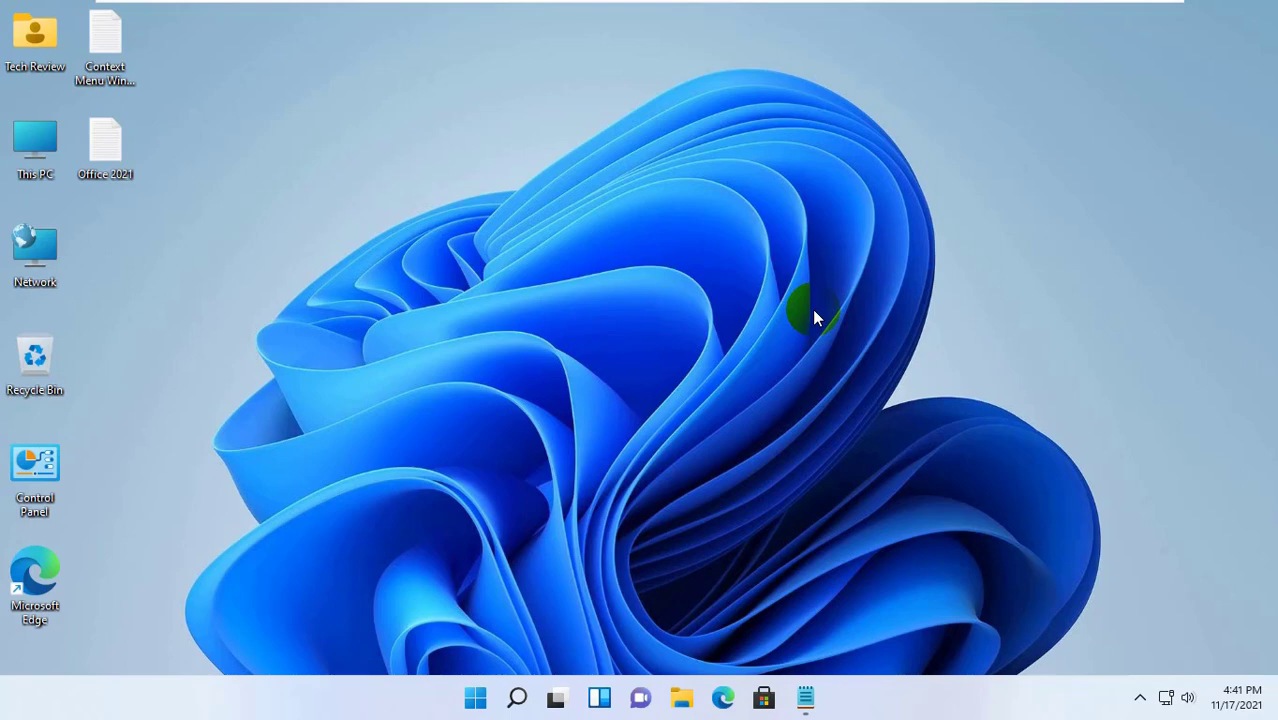
pyautogui.moveTo(833, 218)
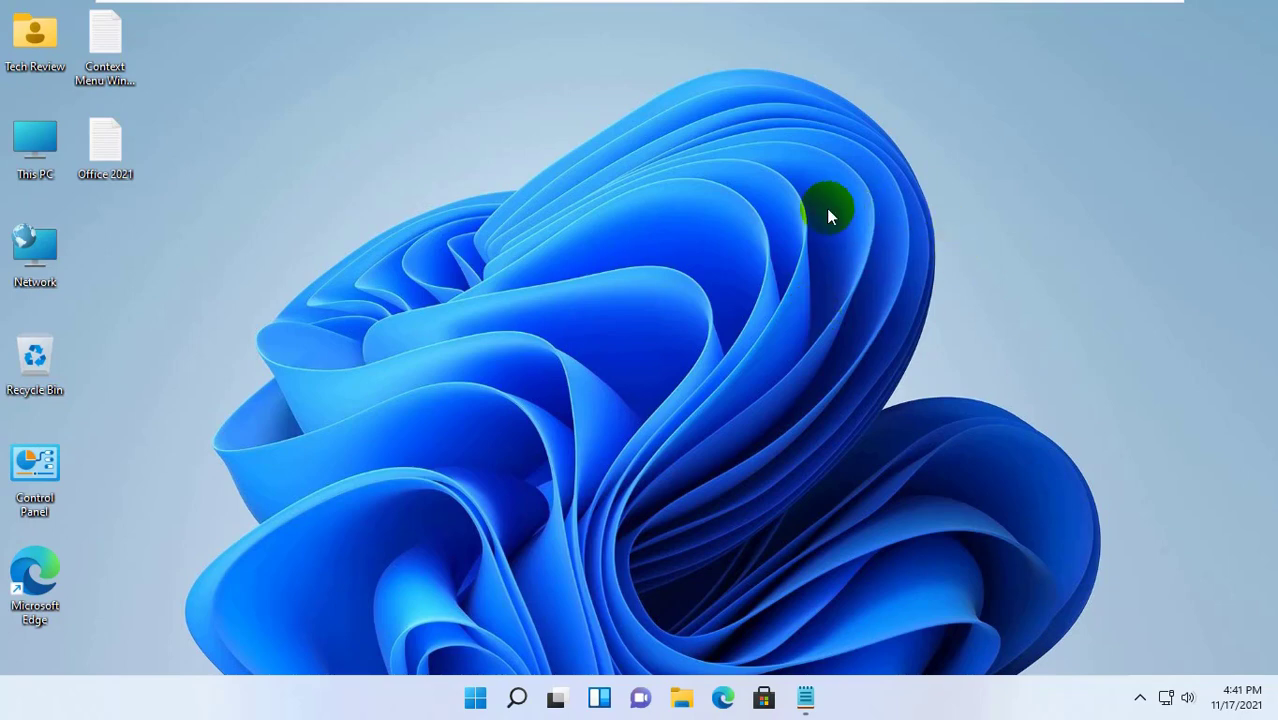
pyautogui.moveTo(787, 340)
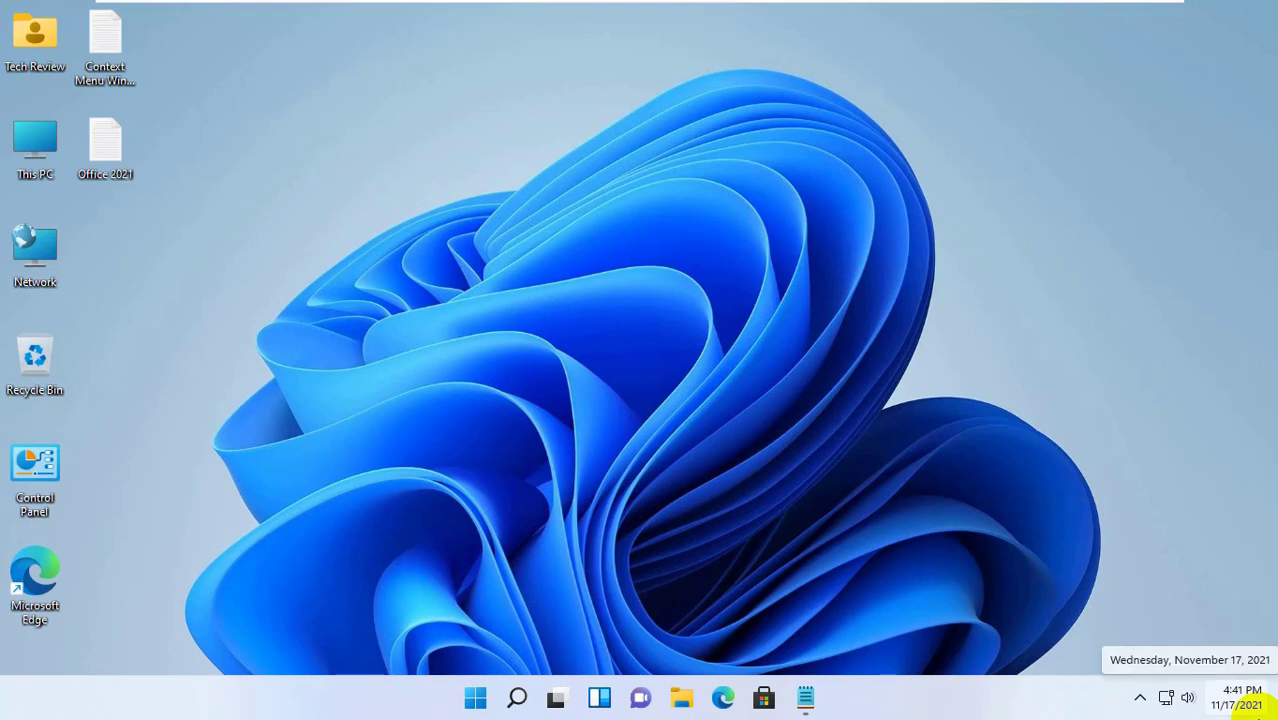
# Run wsreset from the Run dialog to clear the Microsoft Store cache.
pyautogui.write('wsreset')
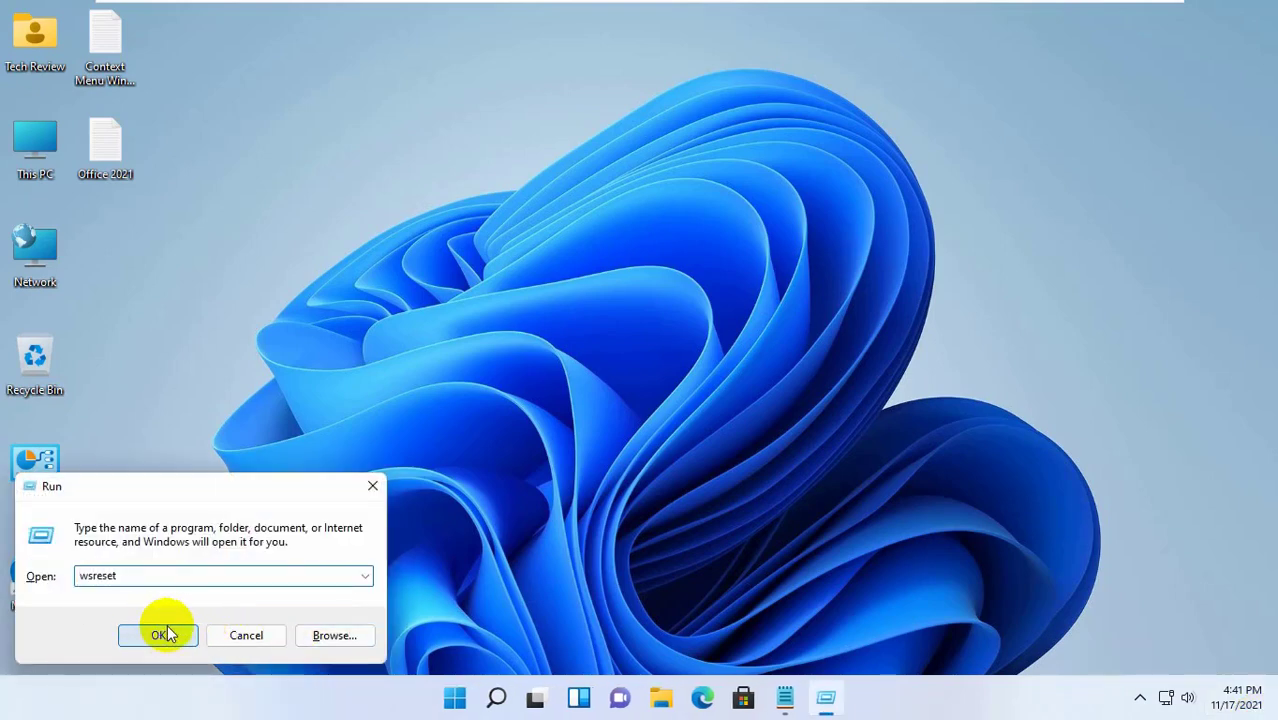
pyautogui.click(158, 635)
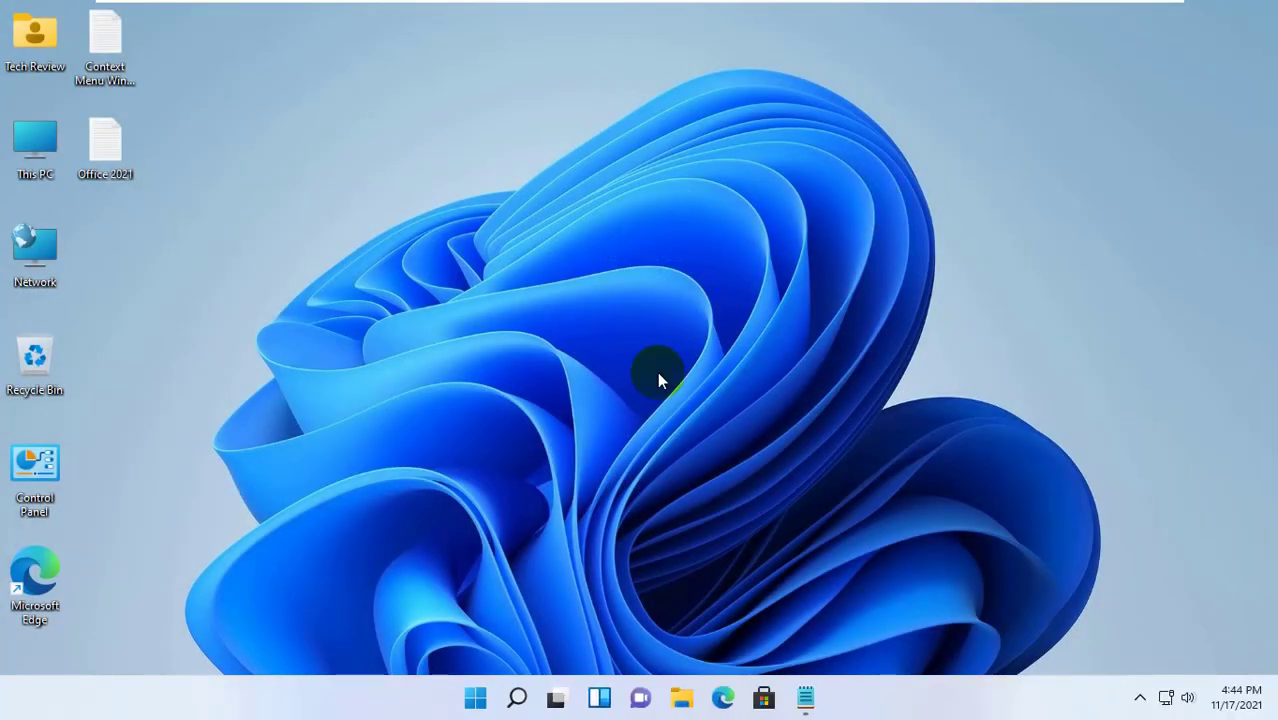
# Search 'store' from Start and bring up Microsoft Store's context options.
pyautogui.click(475, 697)
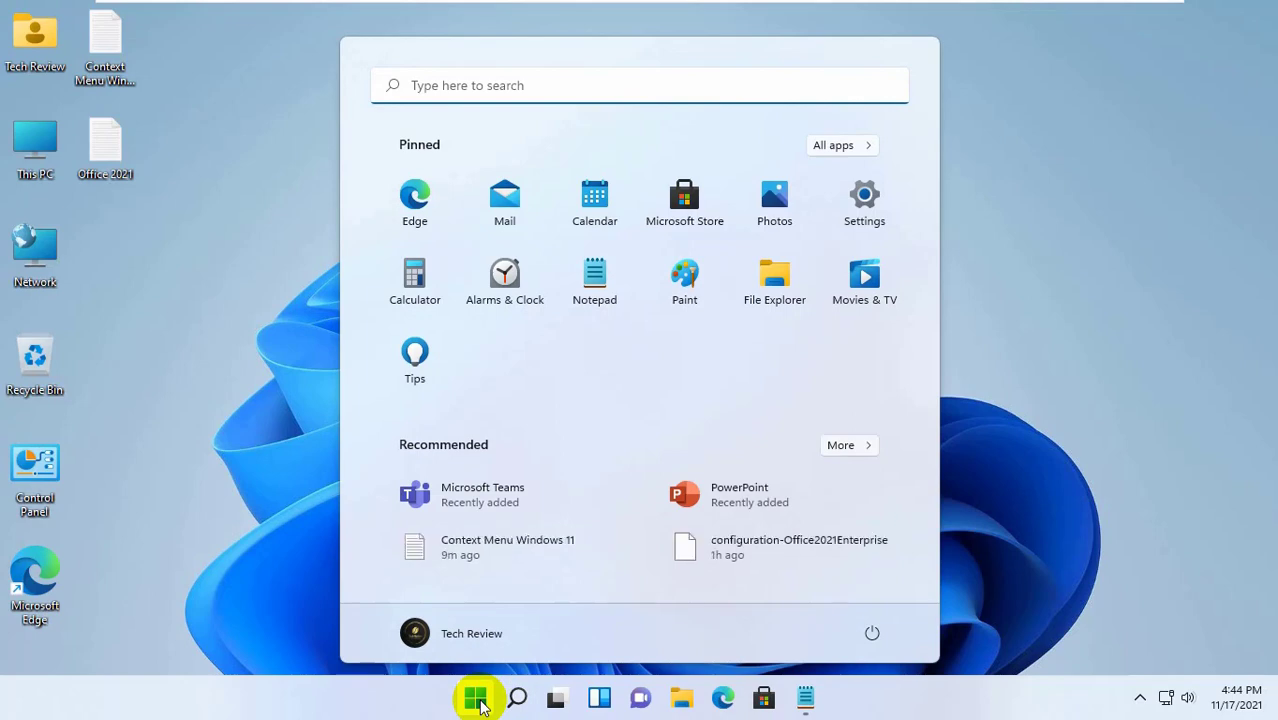
pyautogui.write('store')
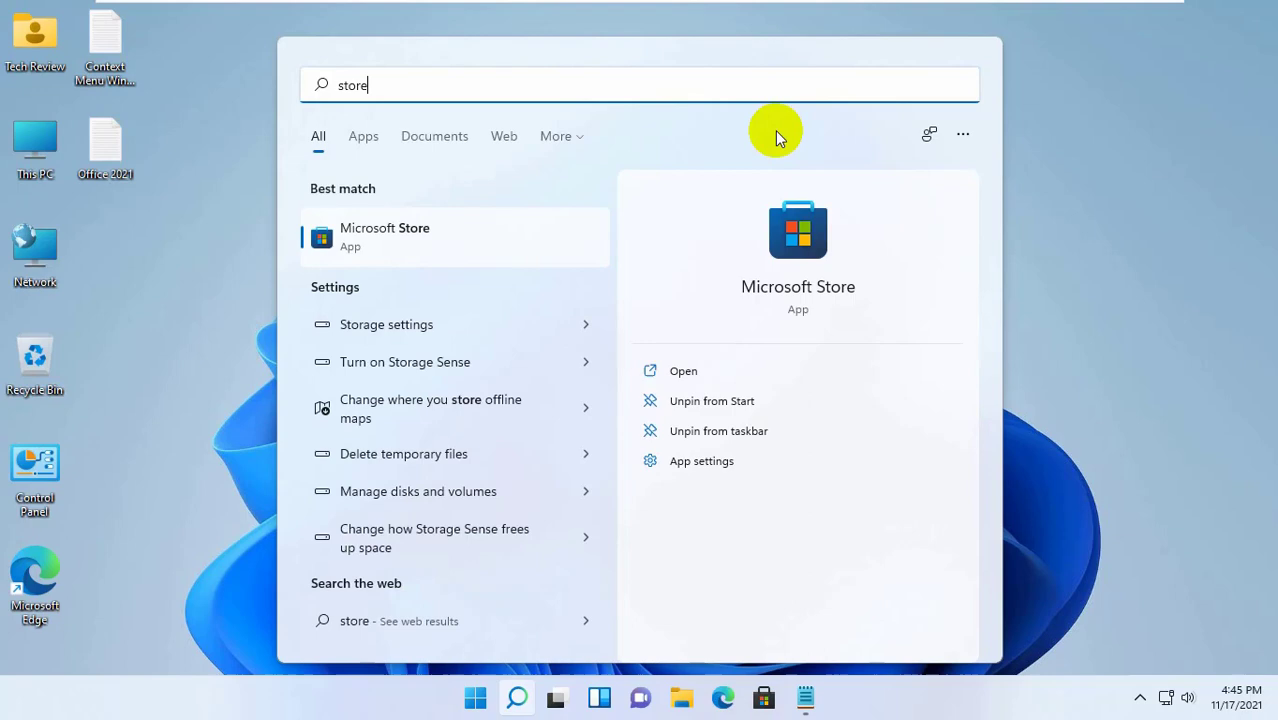
pyautogui.rightClick(390, 240)
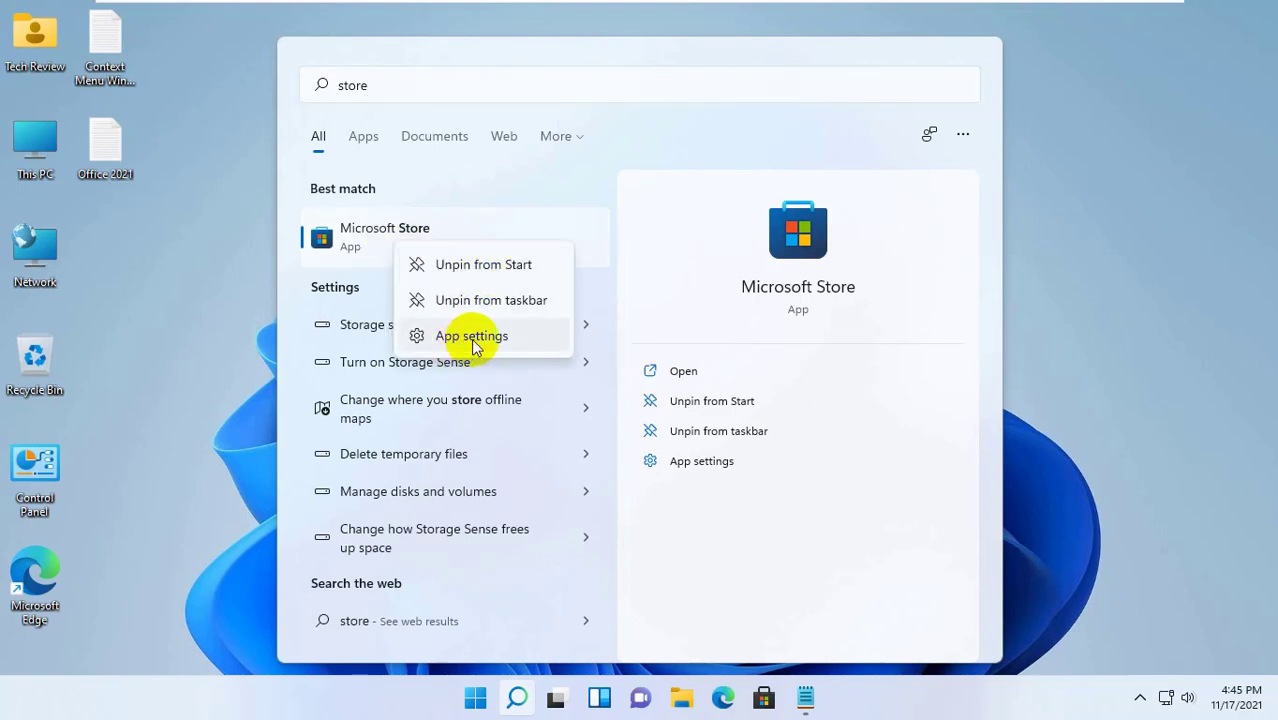
# Reset the Microsoft Store app from its App settings page, confirming the data deletion.
pyautogui.click(471, 335)
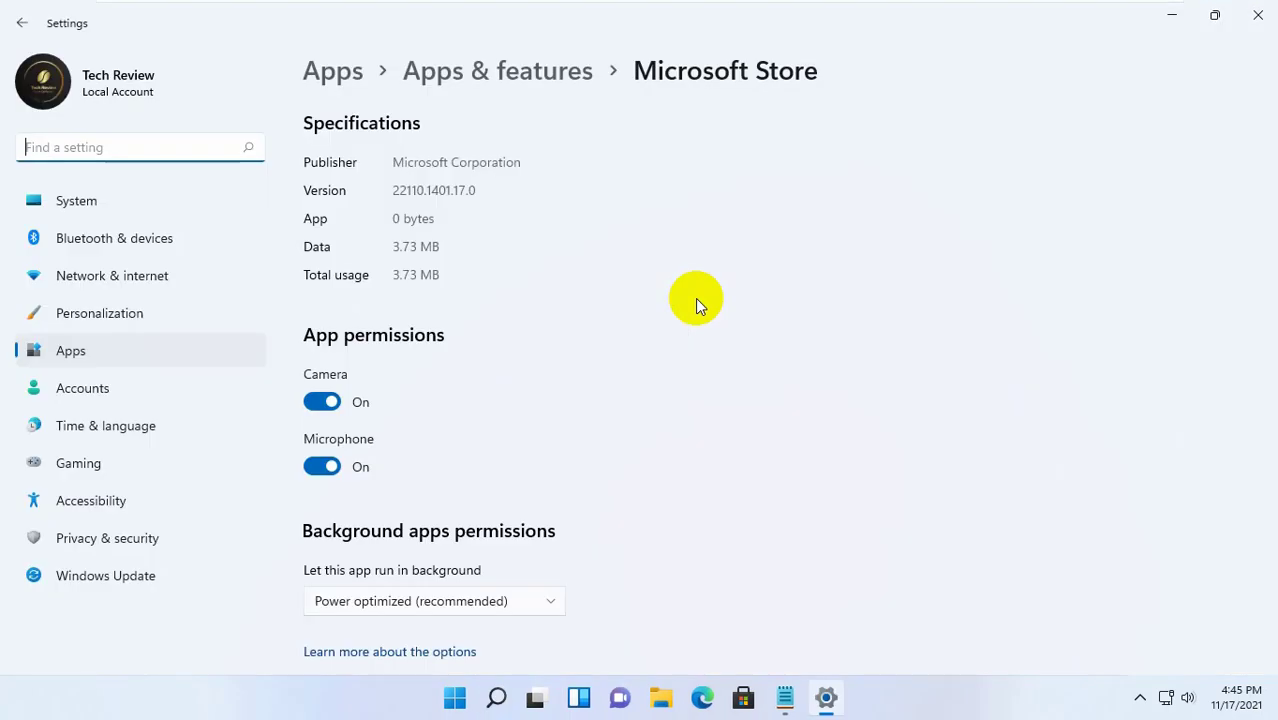
pyautogui.scroll(-3)
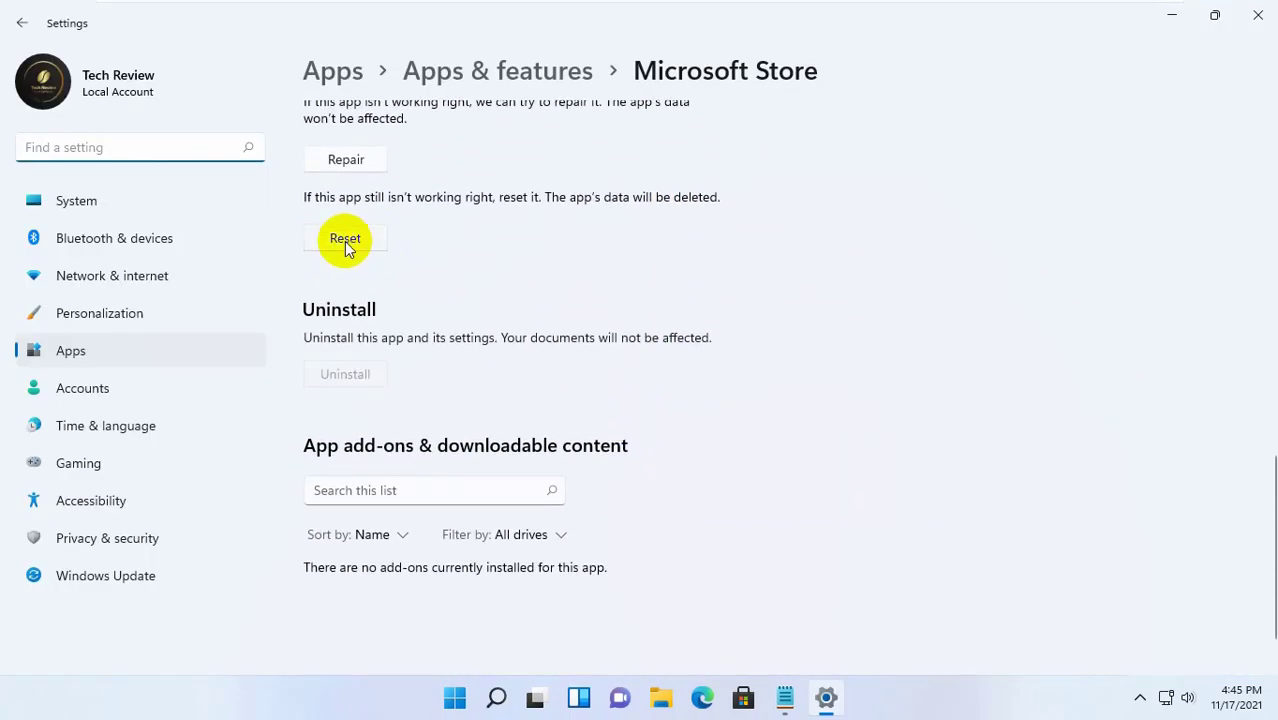
pyautogui.click(344, 238)
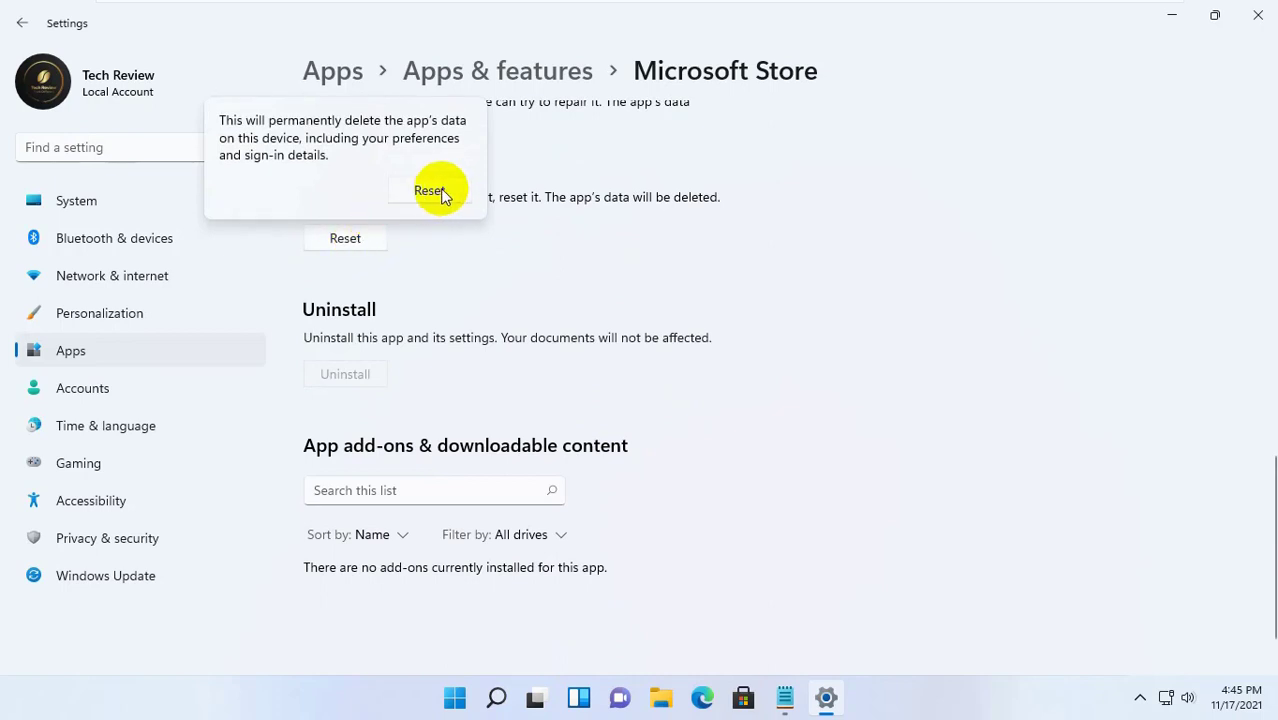
pyautogui.click(429, 190)
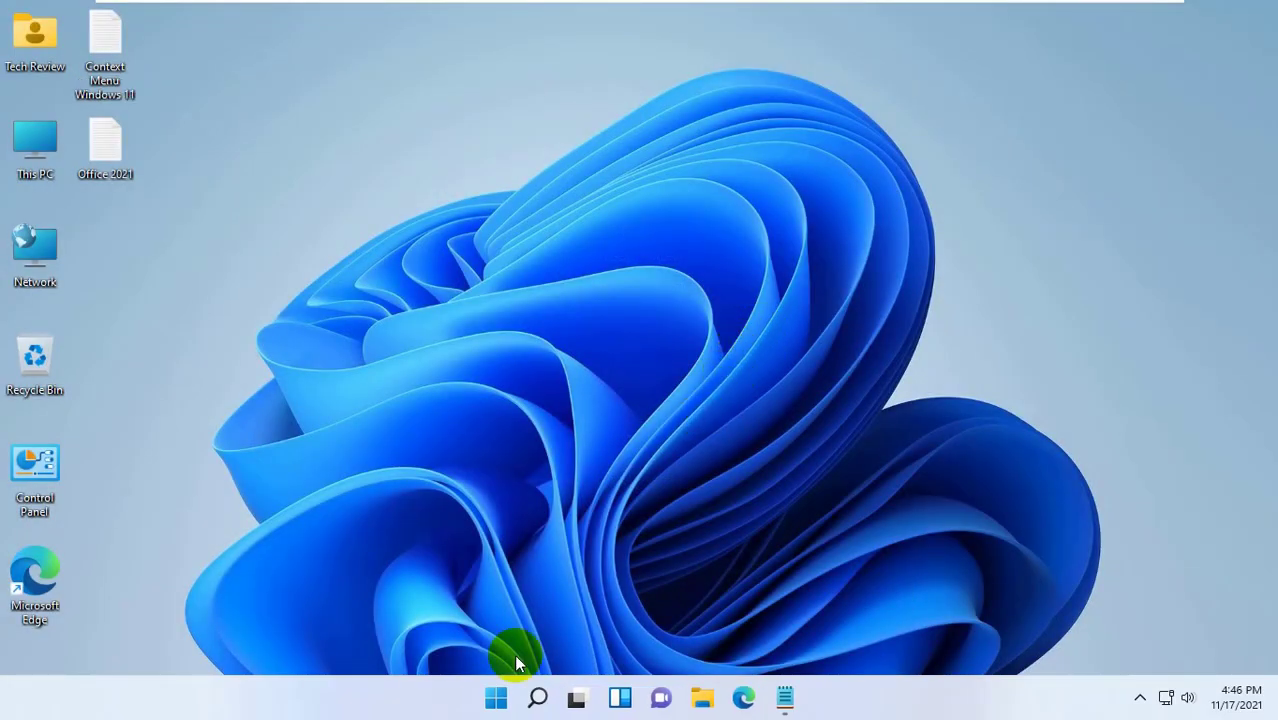
# Launch Windows Terminal (Admin) from the Start quick-access list.
pyautogui.rightClick(499, 695)
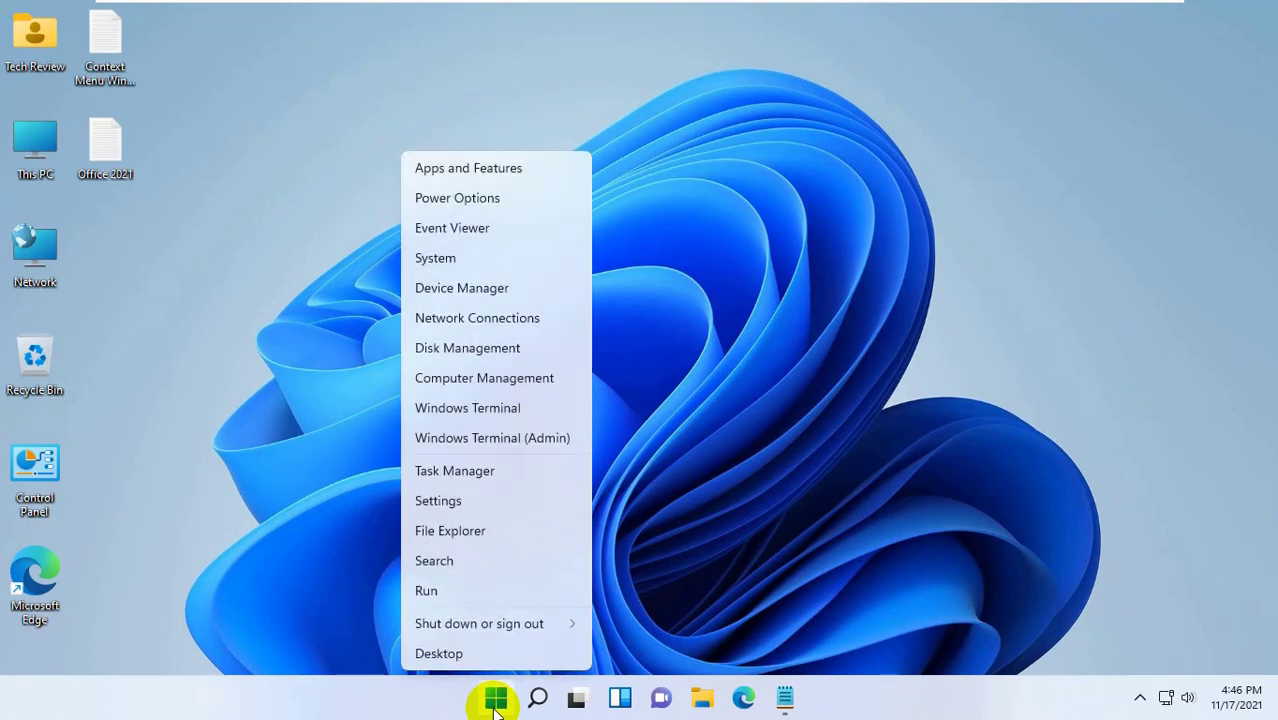
pyautogui.moveTo(548, 410)
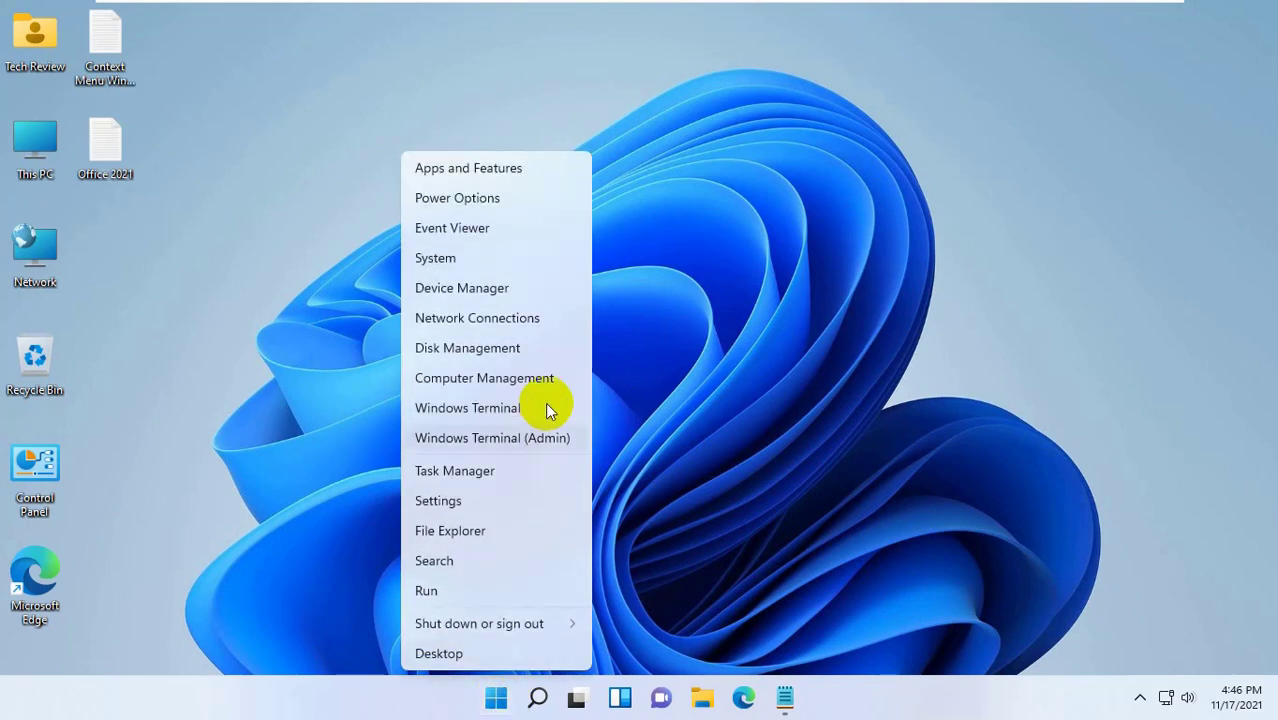
pyautogui.moveTo(513, 444)
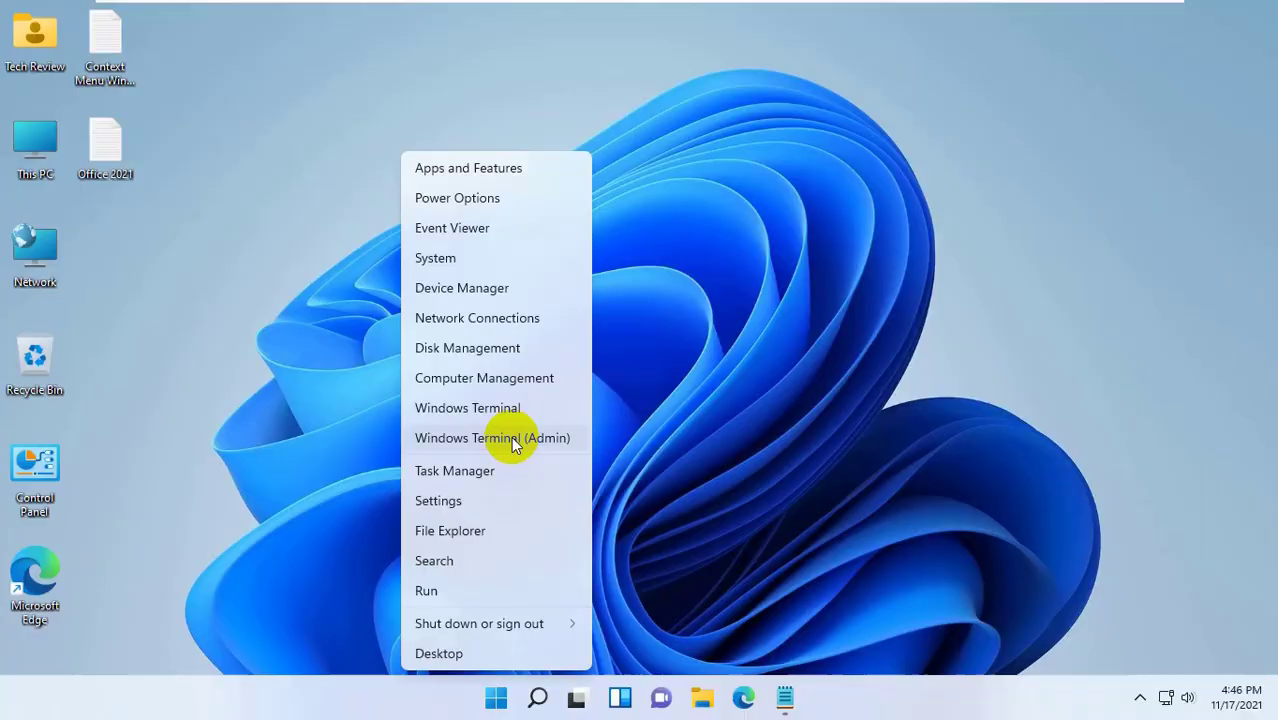
pyautogui.click(495, 437)
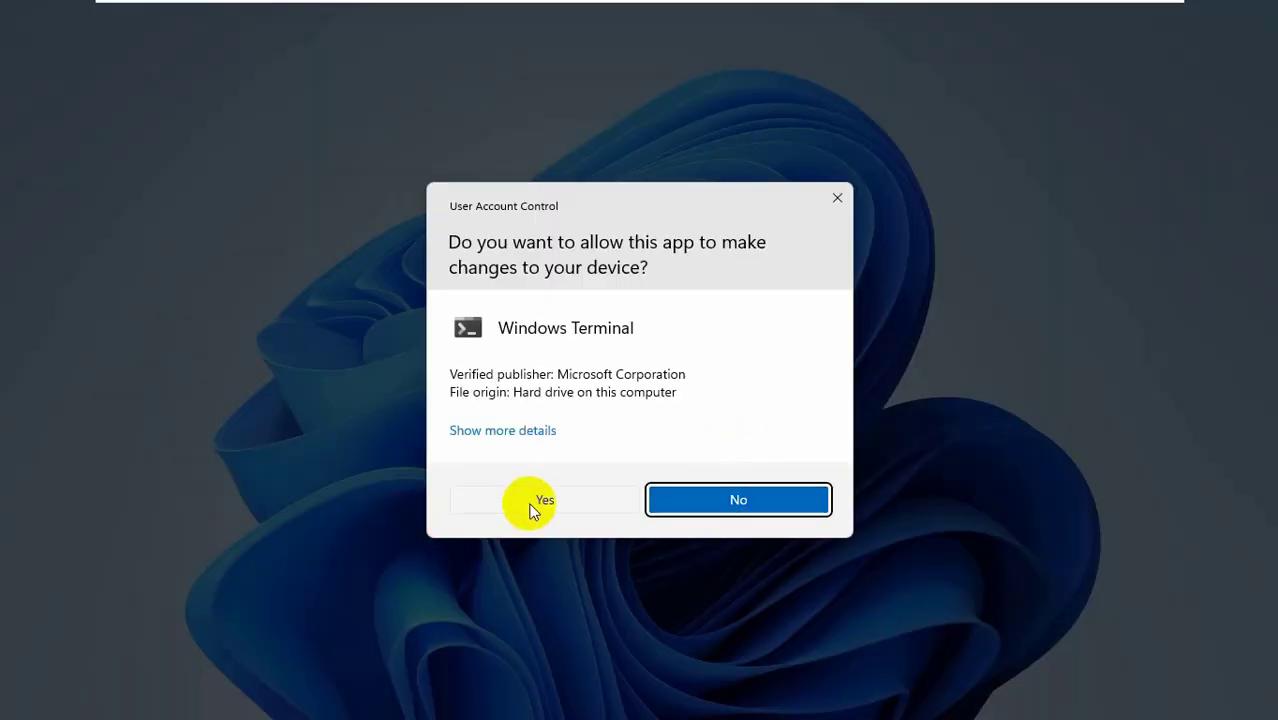
# Approve the UAC prompt, copy the selected re-registration script in Notepad, and bring up Start.
pyautogui.click(556, 499)
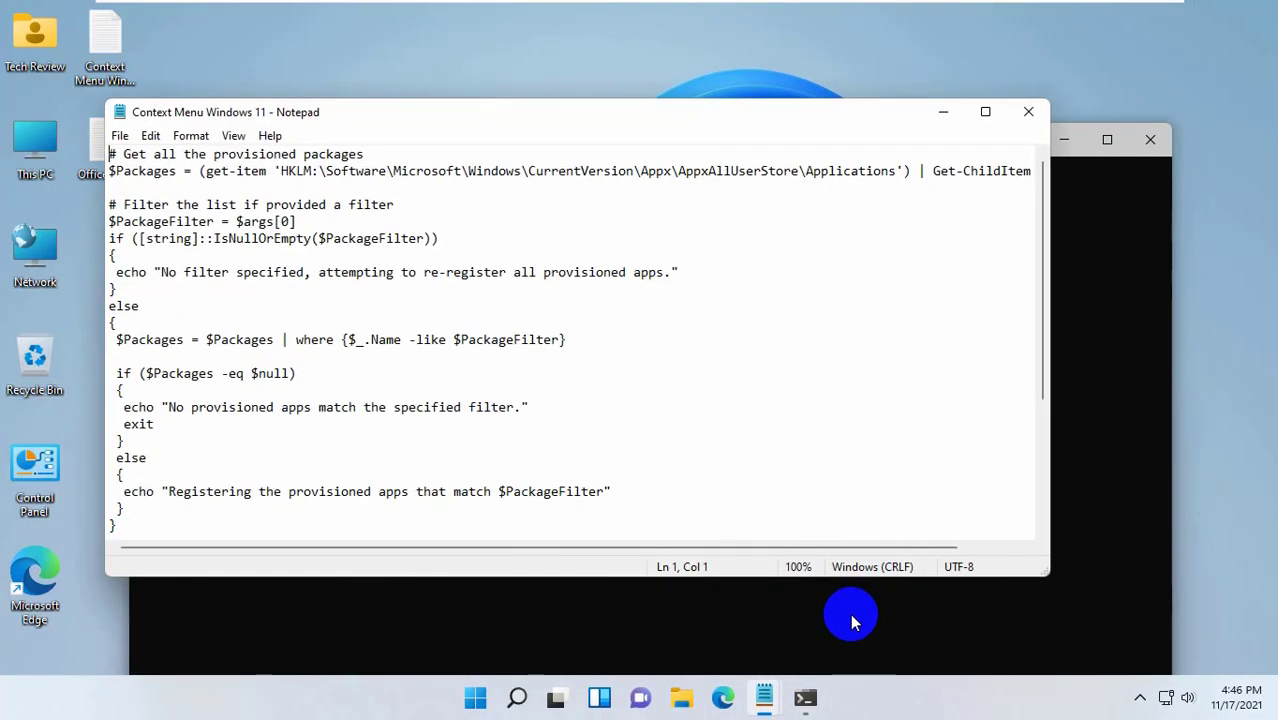
pyautogui.rightClick(340, 360)
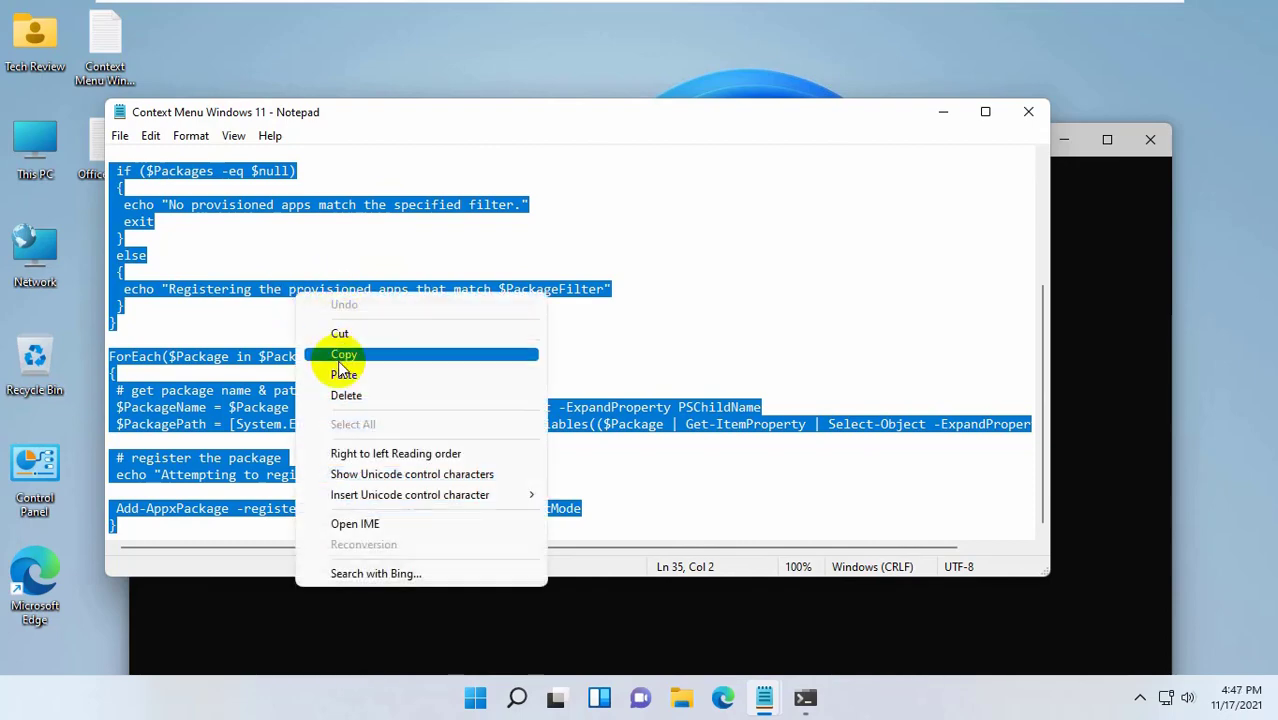
pyautogui.click(343, 354)
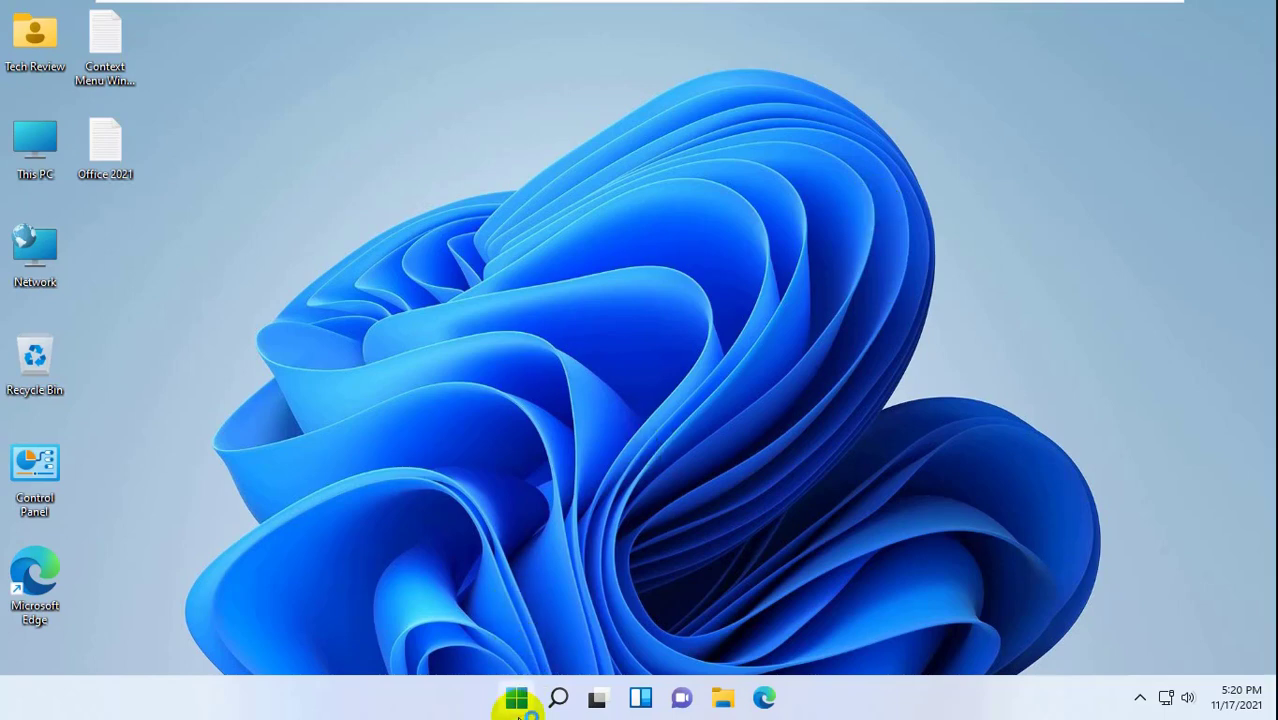
pyautogui.click(519, 698)
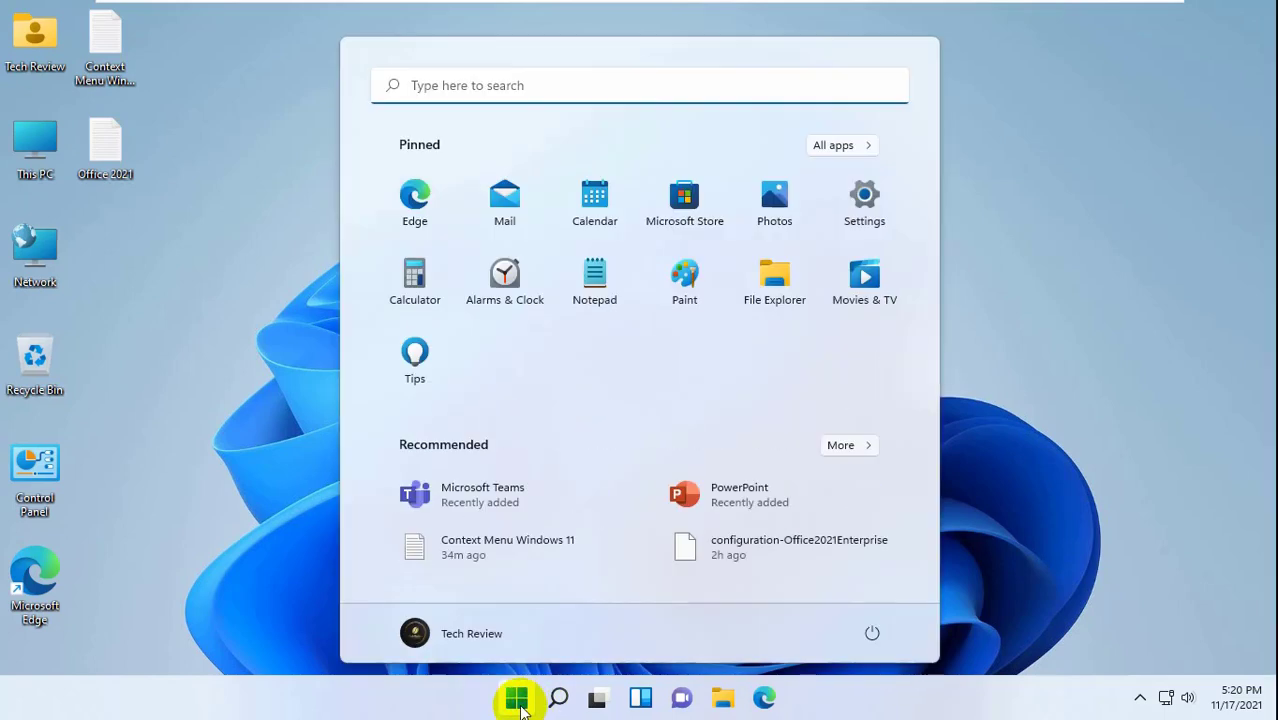
pyautogui.moveTo(897, 612)
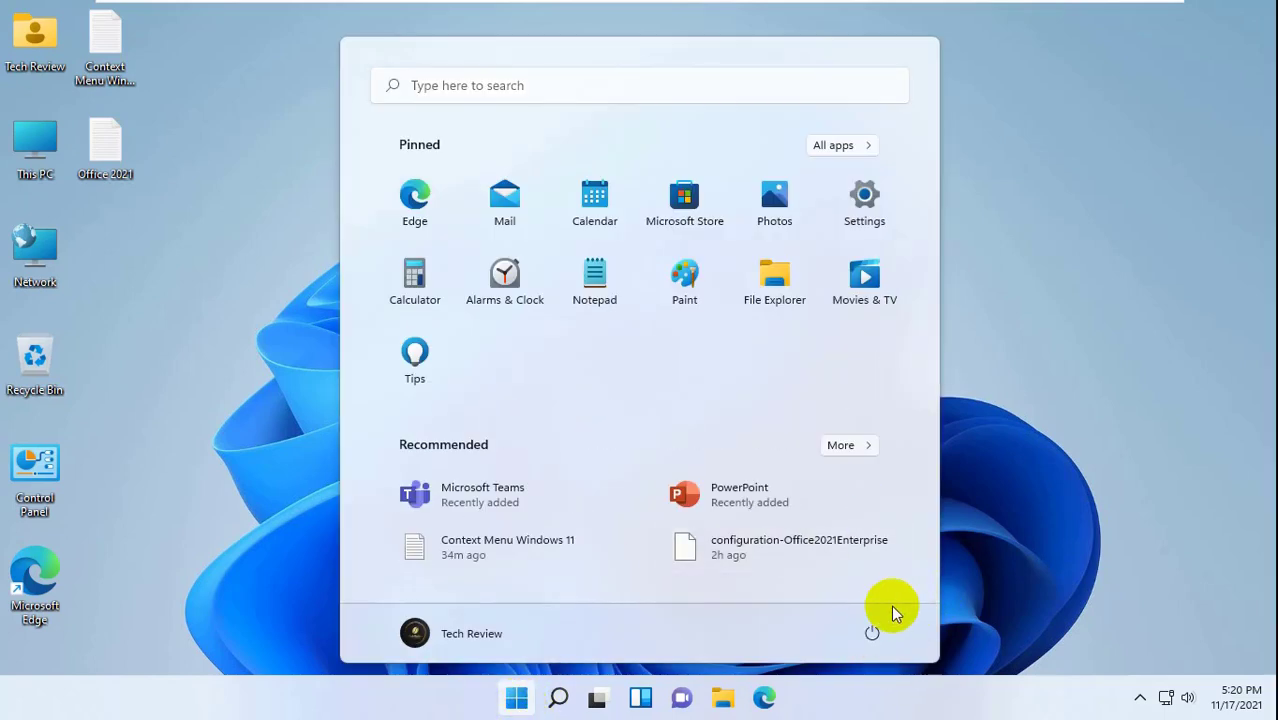